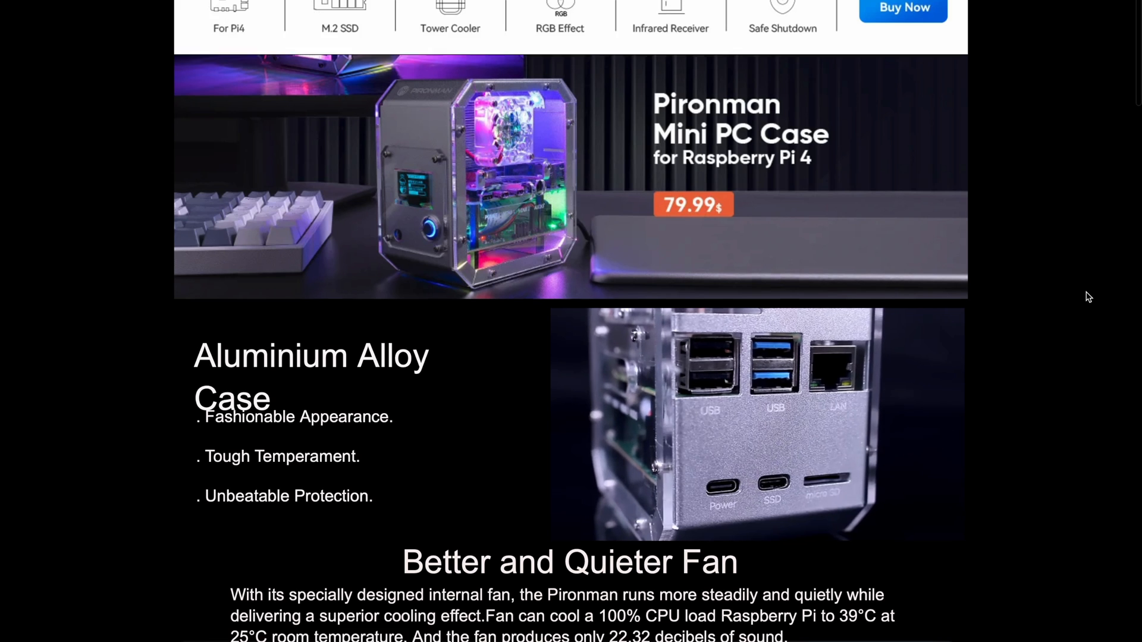
pyautogui.scroll(-3)
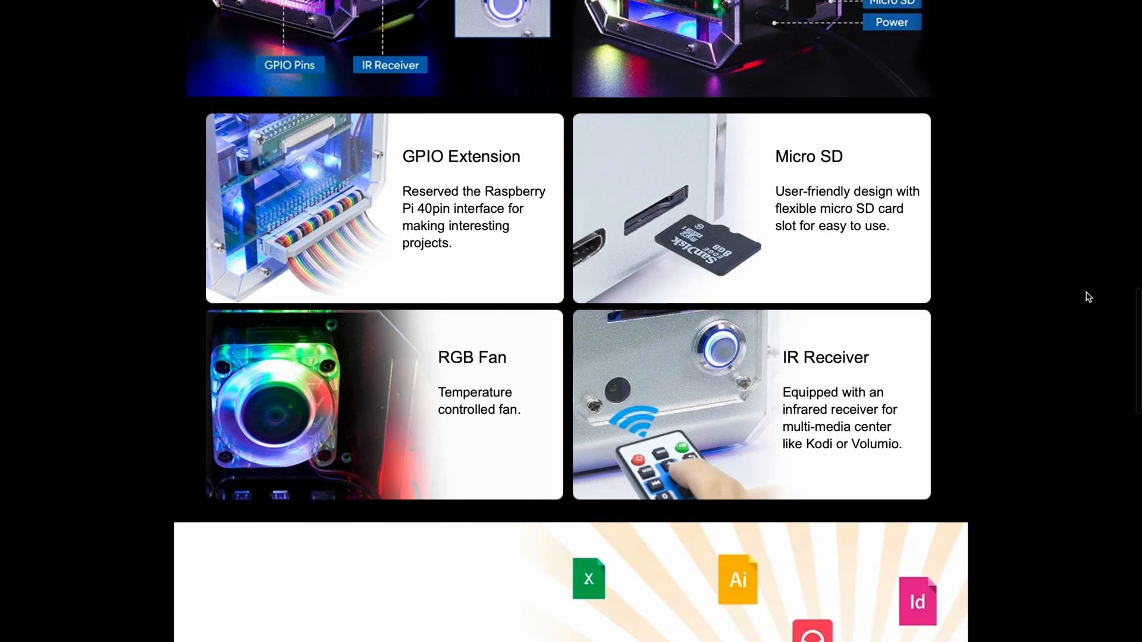